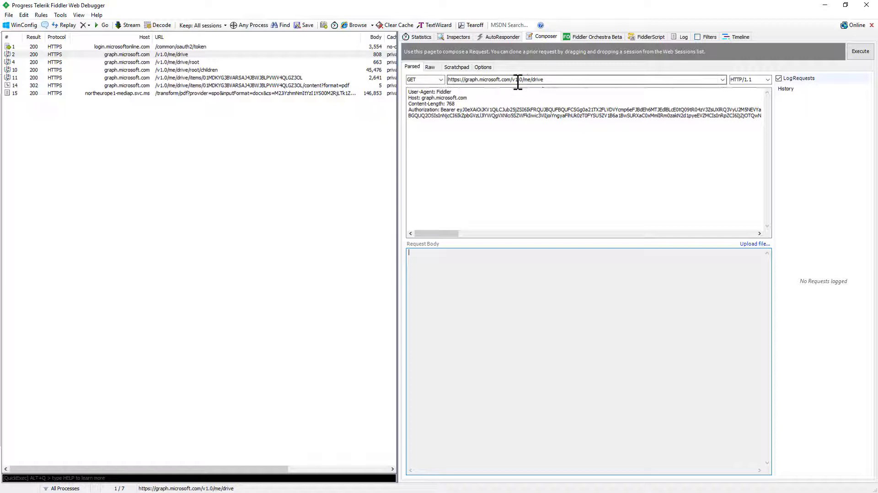
{"action": "mouse_move", "coordinate": [791, 63]}
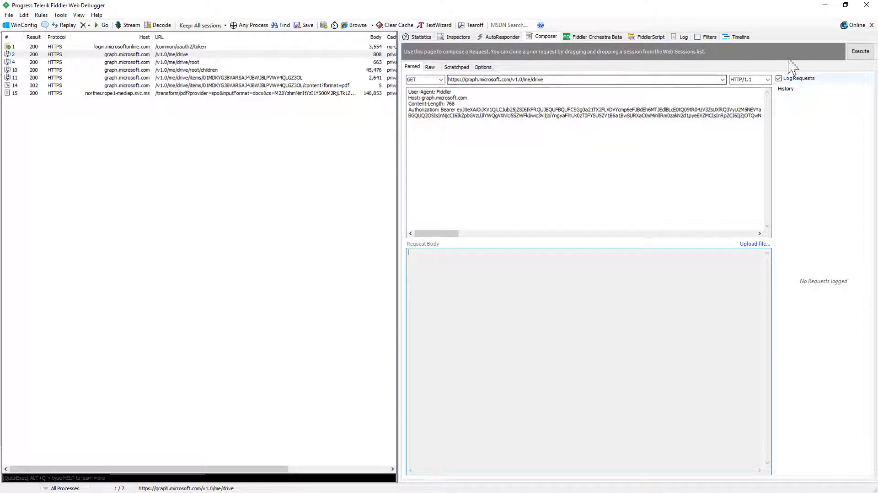
Execute the GET /v1.0/me/drive request and read its JSON drive details.
{"action": "left_click", "coordinate": [860, 51]}
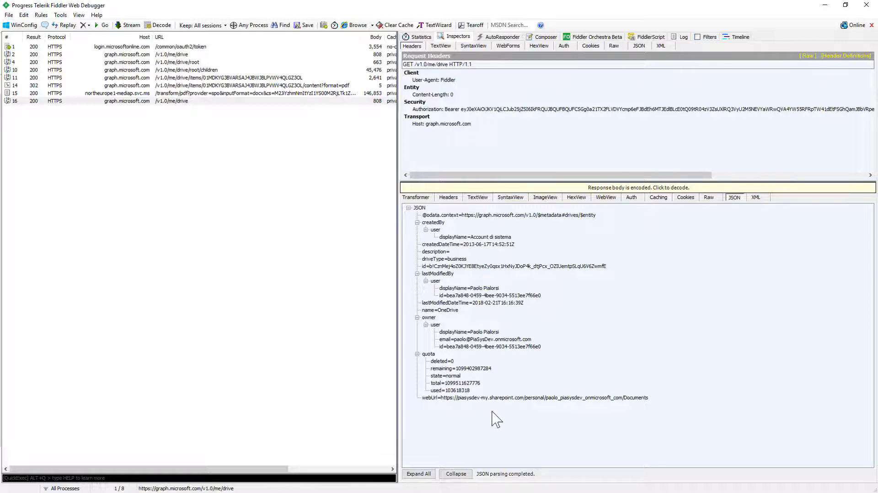
{"action": "mouse_move", "coordinate": [202, 86]}
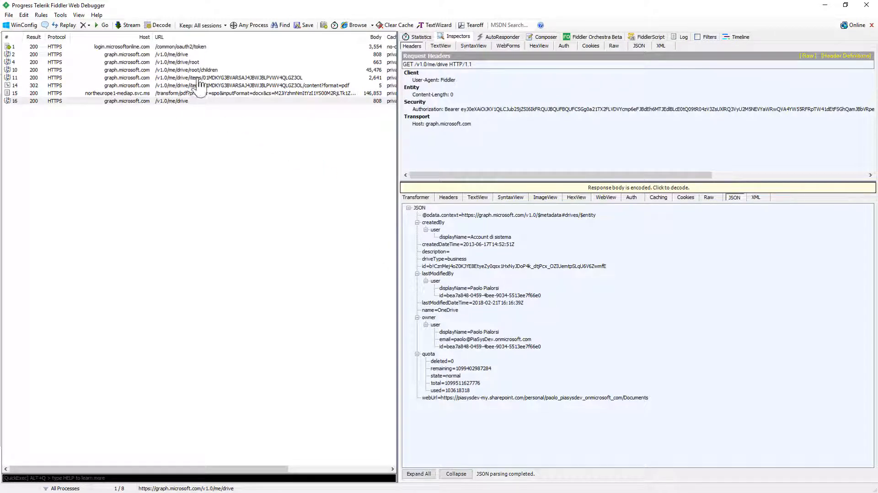
Execute GET /me/drive/root, then resend the /me/drive/root/children request, both returning 200.
{"action": "left_click", "coordinate": [545, 36]}
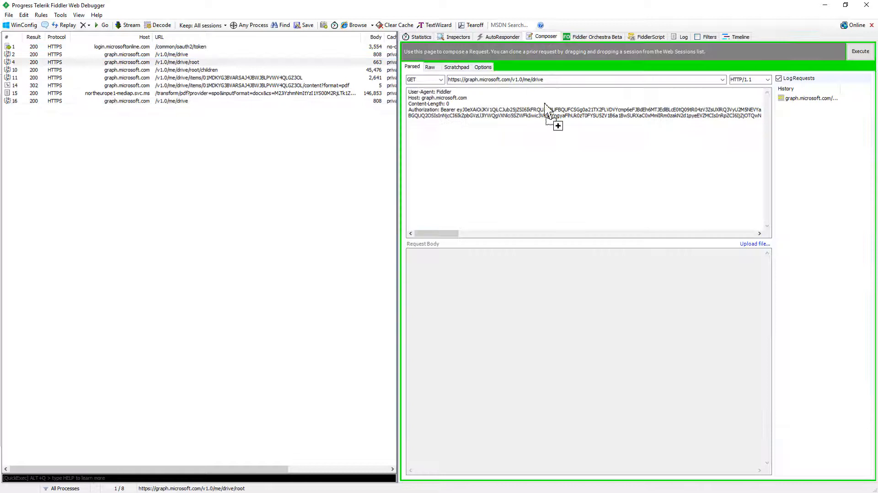
{"action": "left_click", "coordinate": [860, 51]}
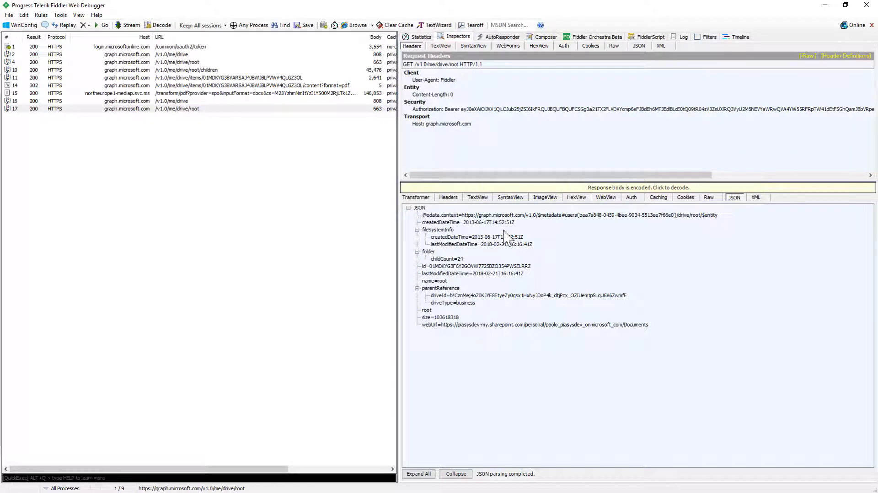
{"action": "mouse_move", "coordinate": [377, 219]}
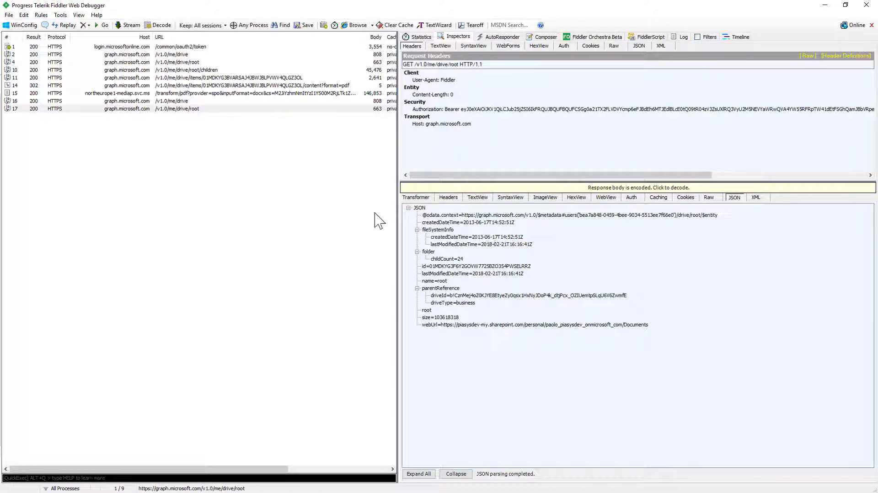
{"action": "left_click", "coordinate": [185, 70]}
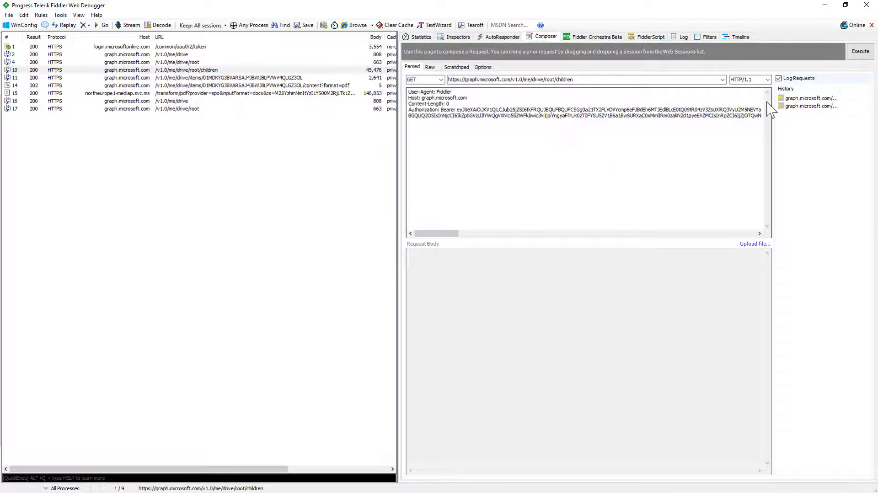
{"action": "left_click", "coordinate": [859, 52]}
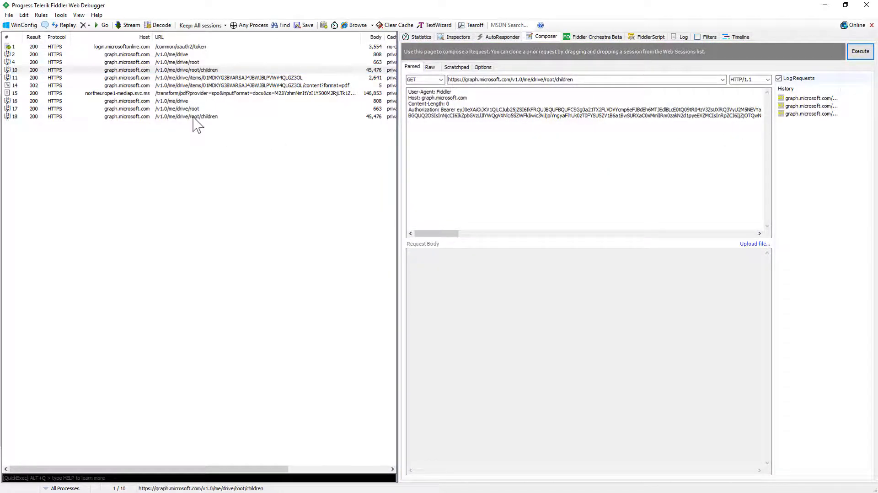
Browse session 18's JSON listing of the root folder's children.
{"action": "left_click", "coordinate": [458, 37]}
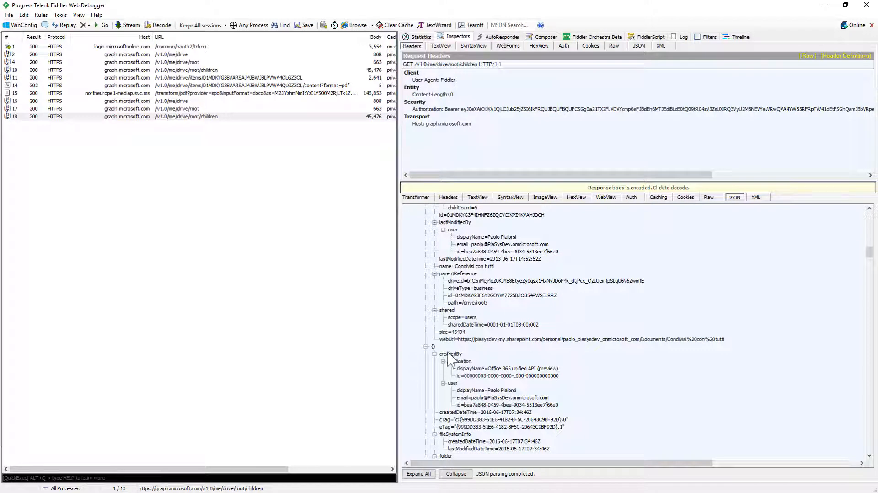
{"action": "scroll", "scroll_direction": "down", "scroll_amount": 3}
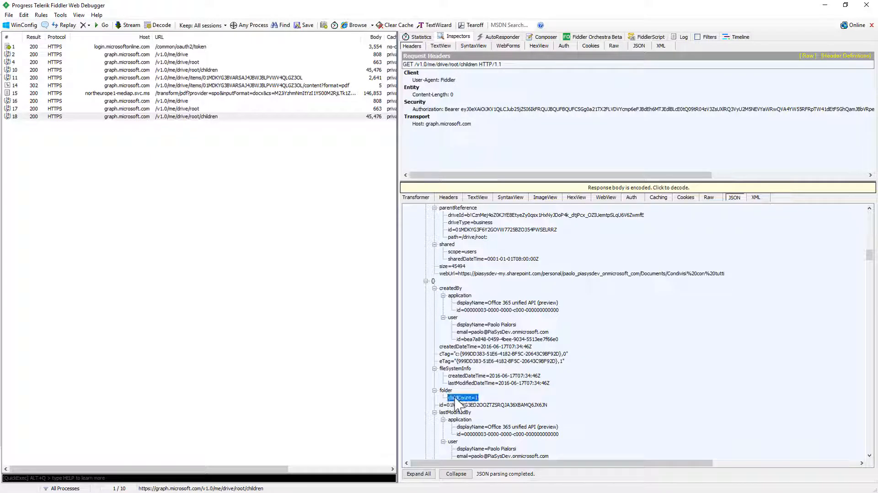
{"action": "scroll", "scroll_direction": "down", "scroll_amount": 3}
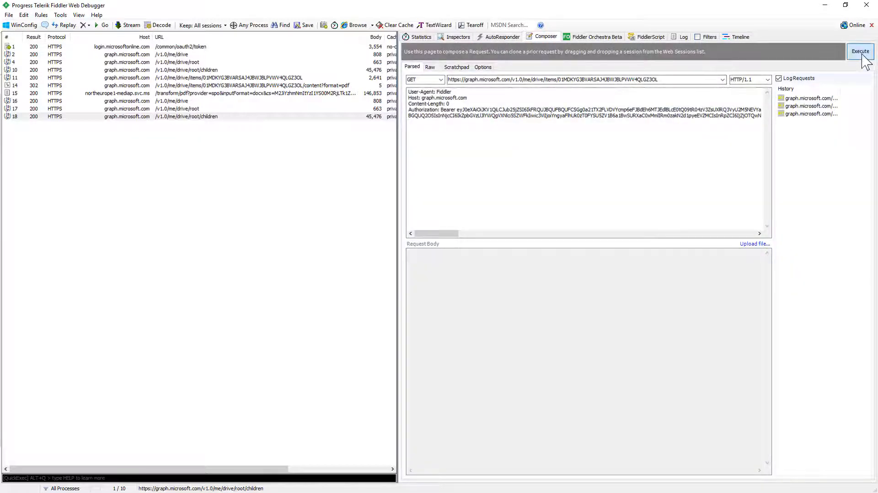
Execute the /v1.0/me/drive/items/<item id> request for Sample-Document-01.docx.
{"action": "left_click", "coordinate": [860, 51]}
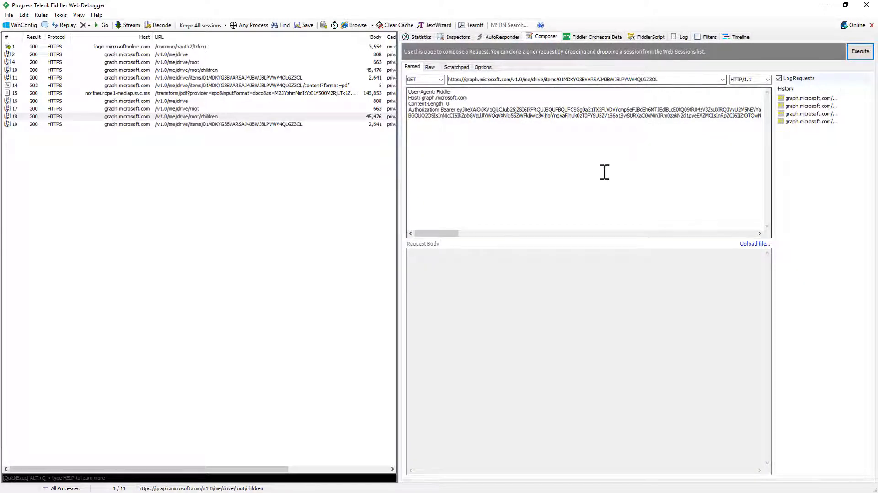
{"action": "mouse_move", "coordinate": [531, 186]}
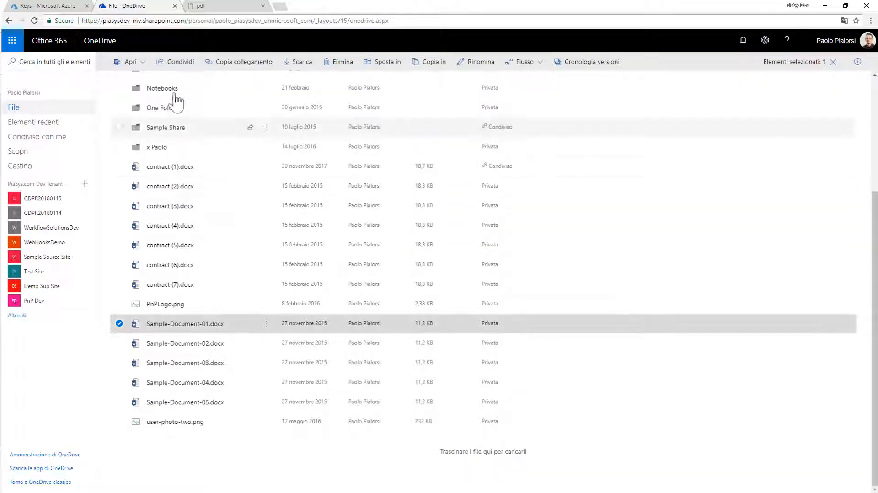
{"action": "mouse_move", "coordinate": [149, 330]}
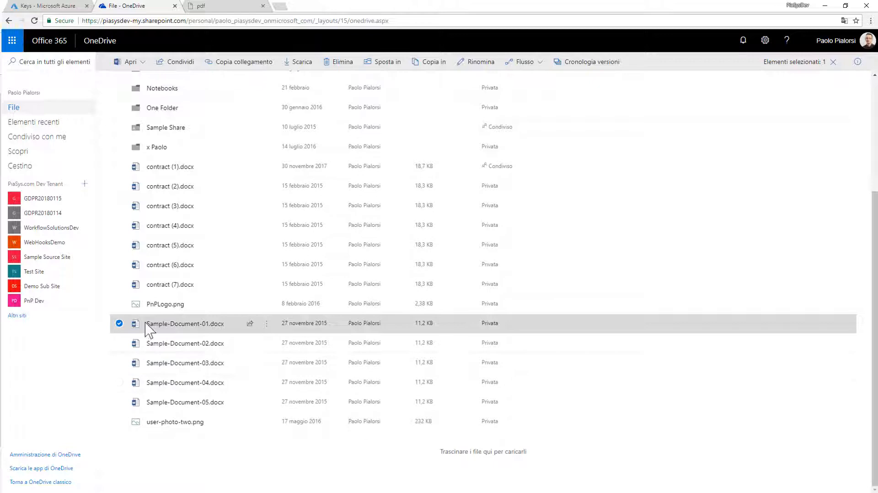
{"action": "mouse_move", "coordinate": [291, 329]}
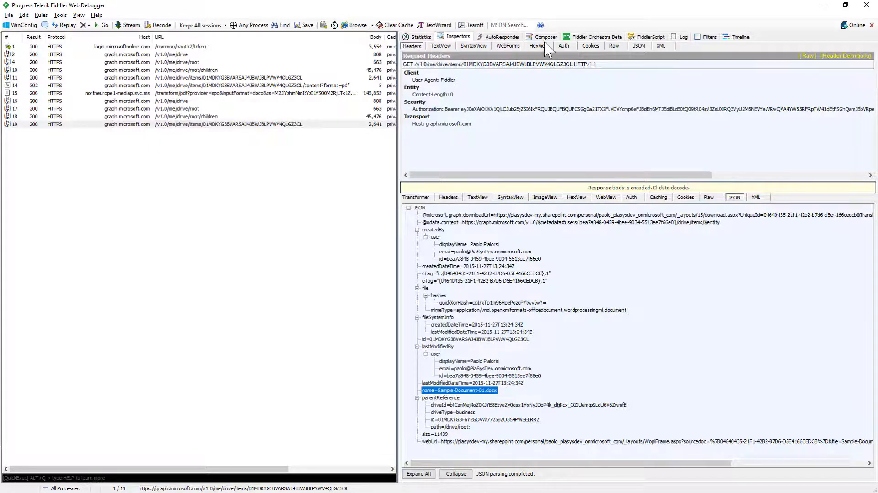
Request .../items/<id>/content?format=pdf to get the item converted to PDF.
{"action": "left_click", "coordinate": [545, 37]}
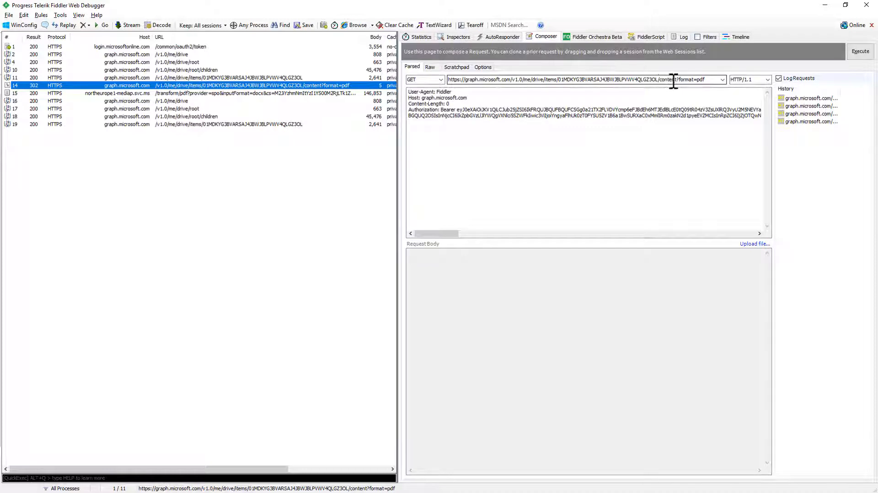
{"action": "triple_click", "coordinate": [560, 79]}
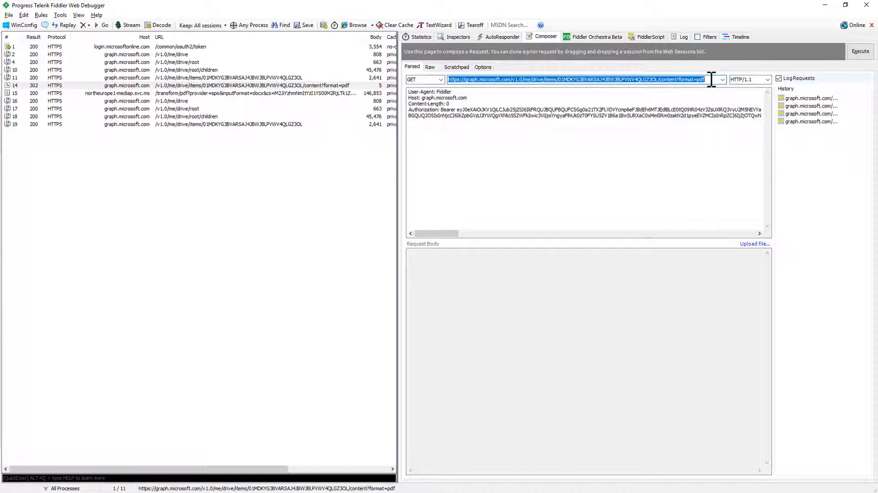
{"action": "mouse_move", "coordinate": [730, 95]}
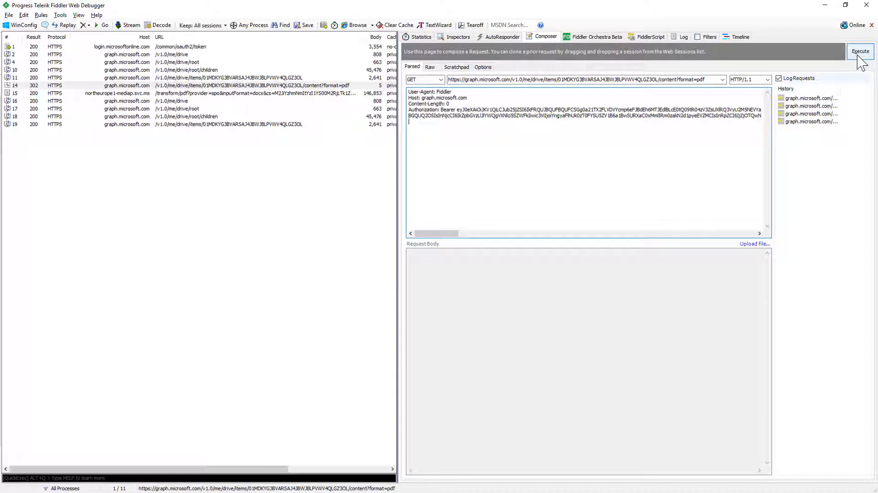
{"action": "left_click", "coordinate": [859, 51]}
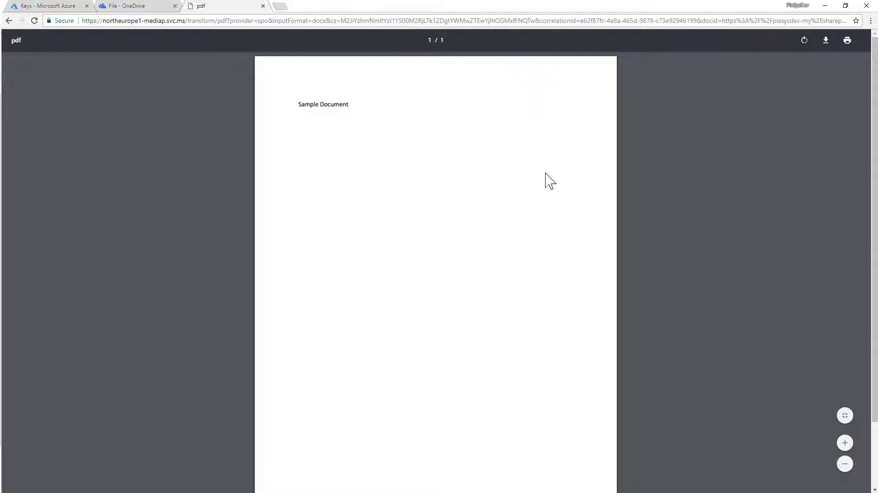
Reopen Sample-Document-01.docx from the OneDrive file list in Chrome.
{"action": "left_click", "coordinate": [136, 6]}
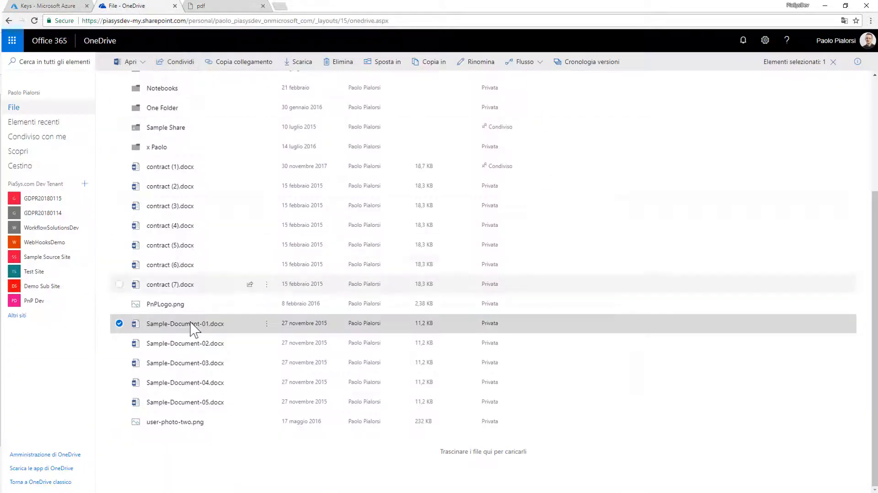
{"action": "double_click", "coordinate": [185, 323]}
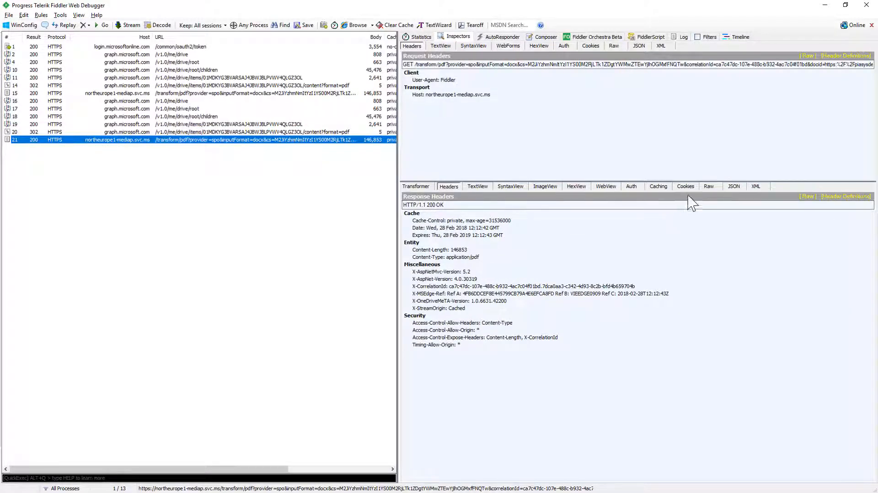
Show session 21's PDF response body in HexView as raw bytes.
{"action": "left_click", "coordinate": [576, 186]}
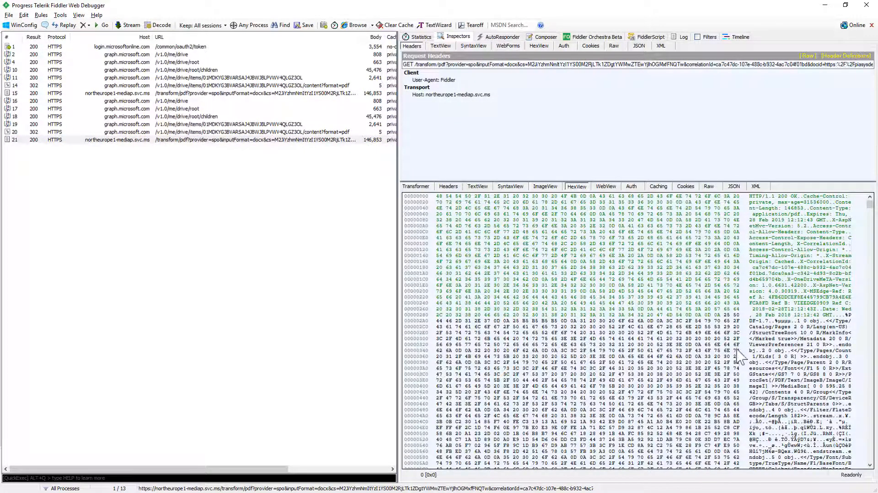